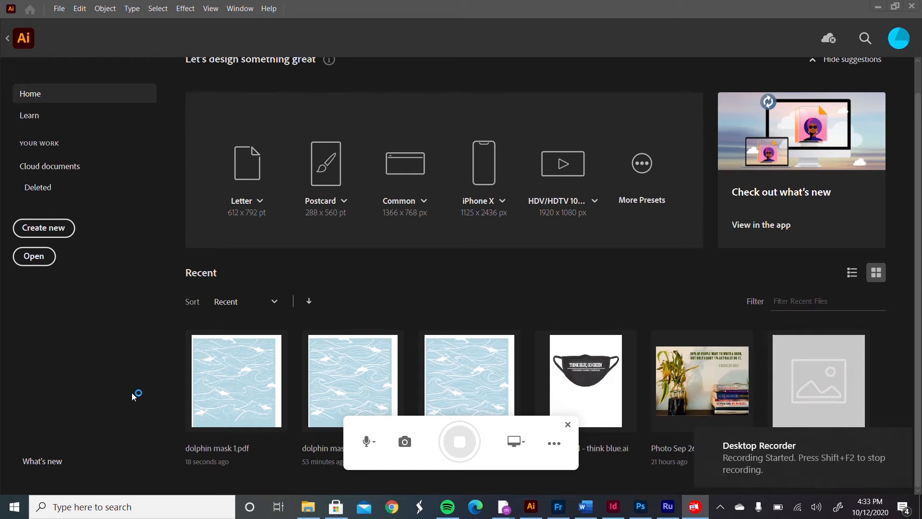
- Open dolphin mask 1.pdf from the Recent files list
{"action": "left_click", "coordinate": [459, 441]}
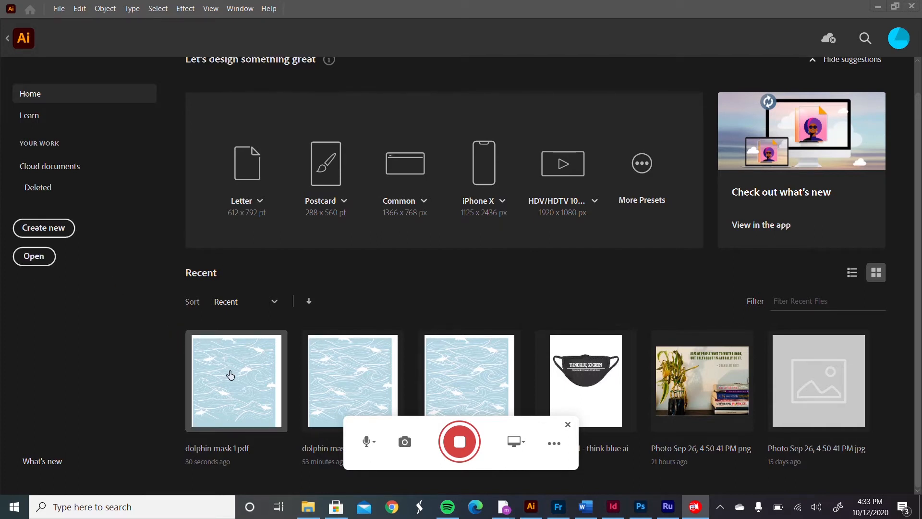
{"action": "mouse_move", "coordinate": [246, 457]}
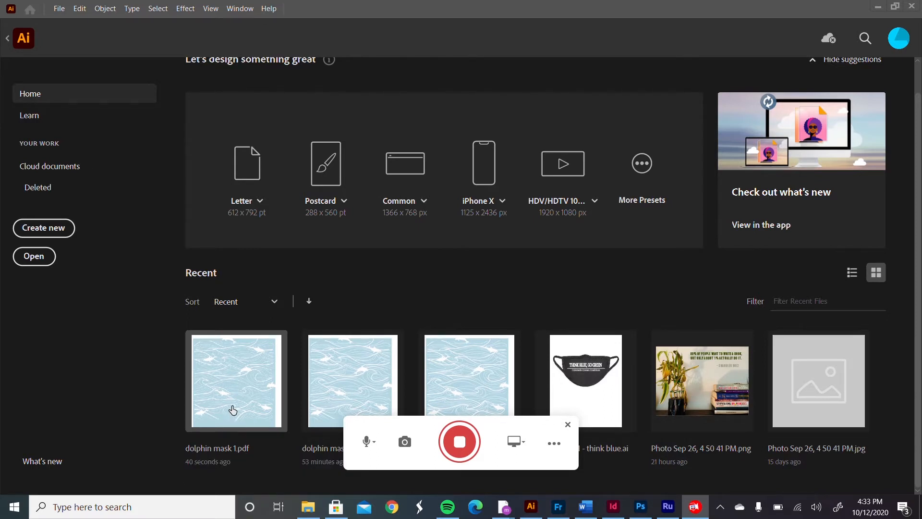
{"action": "double_click", "coordinate": [234, 381]}
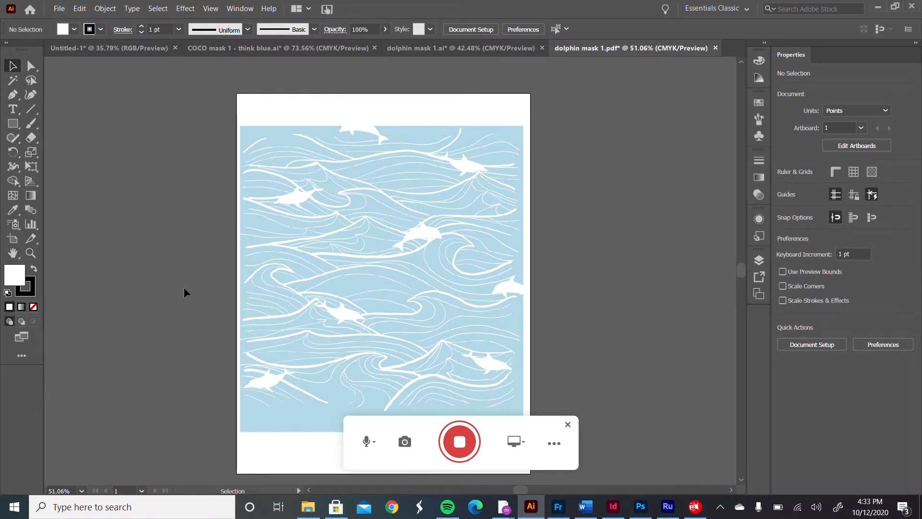
{"action": "mouse_move", "coordinate": [177, 69]}
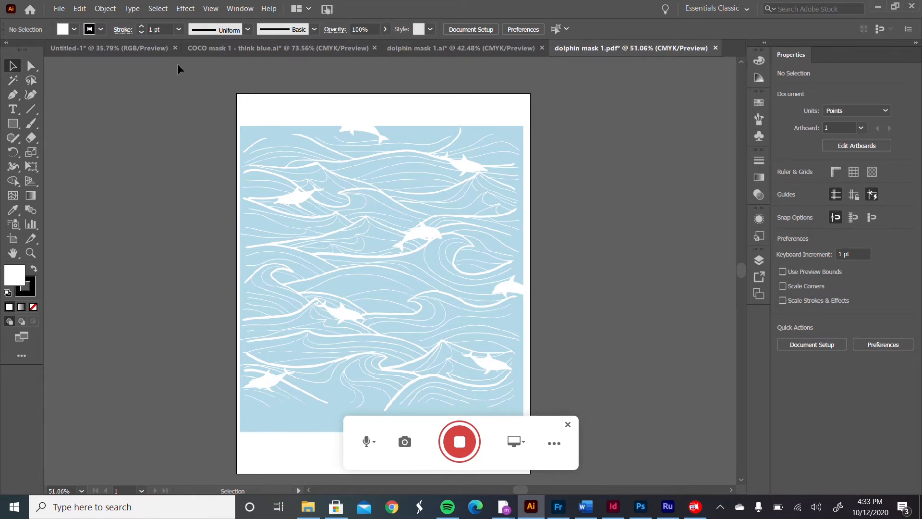
- Bring up Effect > Rasterize with resolution High (300 ppi) and CMYK color
{"action": "left_click", "coordinate": [185, 8]}
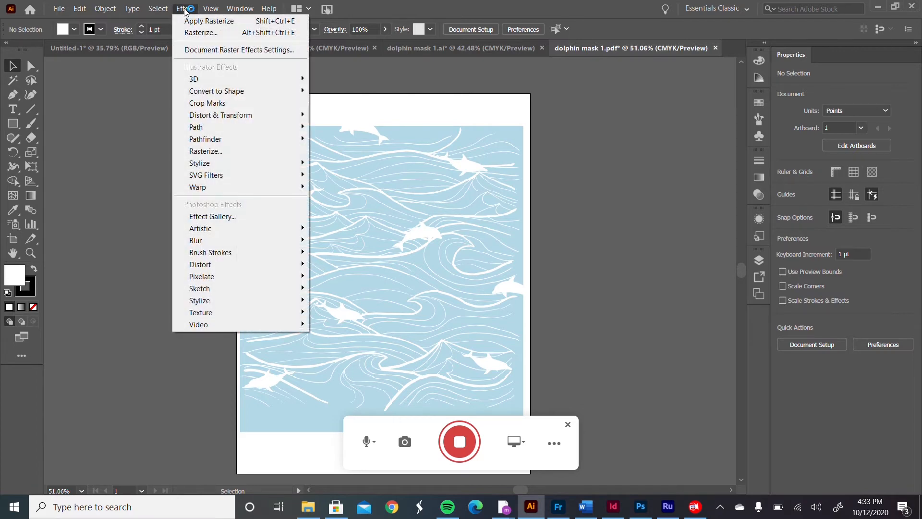
{"action": "mouse_move", "coordinate": [229, 151]}
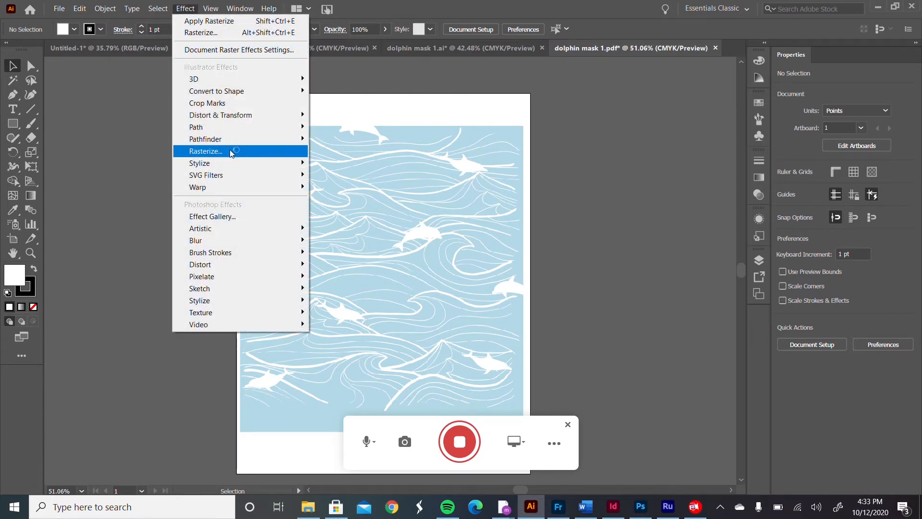
{"action": "left_click", "coordinate": [206, 151]}
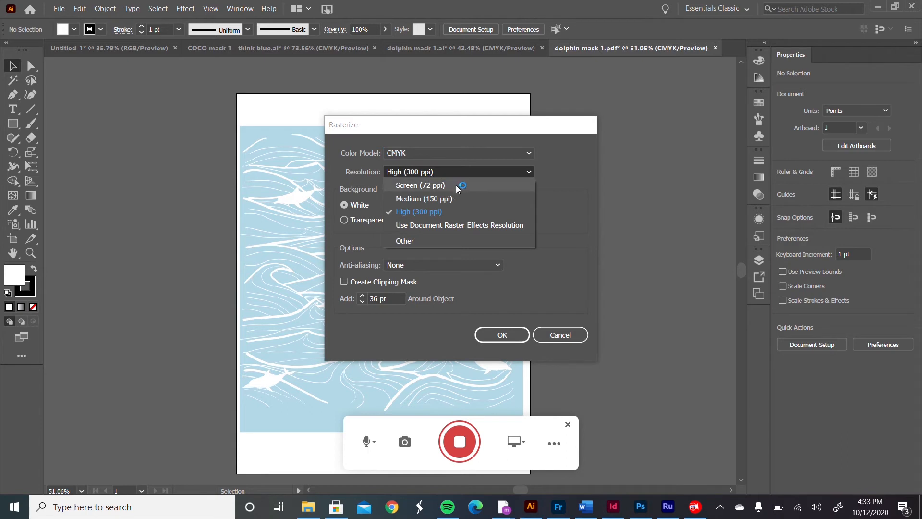
{"action": "mouse_move", "coordinate": [461, 189]}
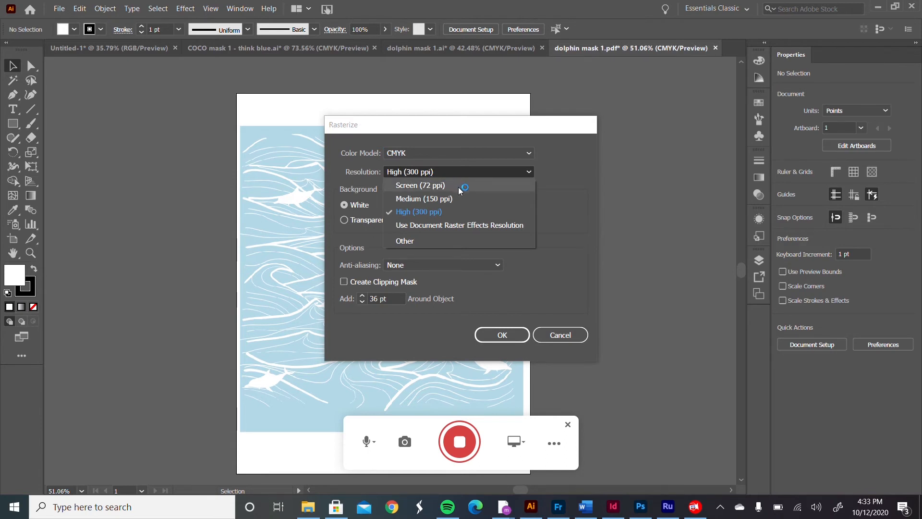
{"action": "mouse_move", "coordinate": [468, 211]}
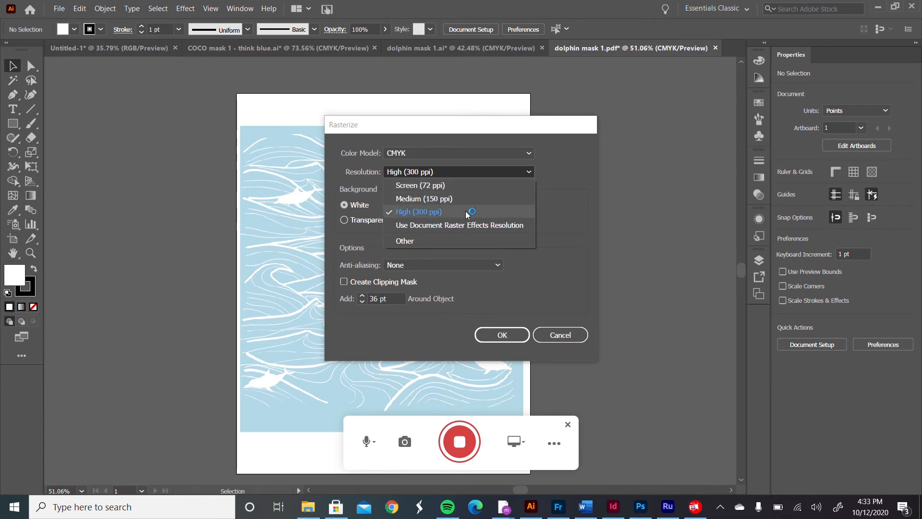
{"action": "left_click", "coordinate": [418, 211]}
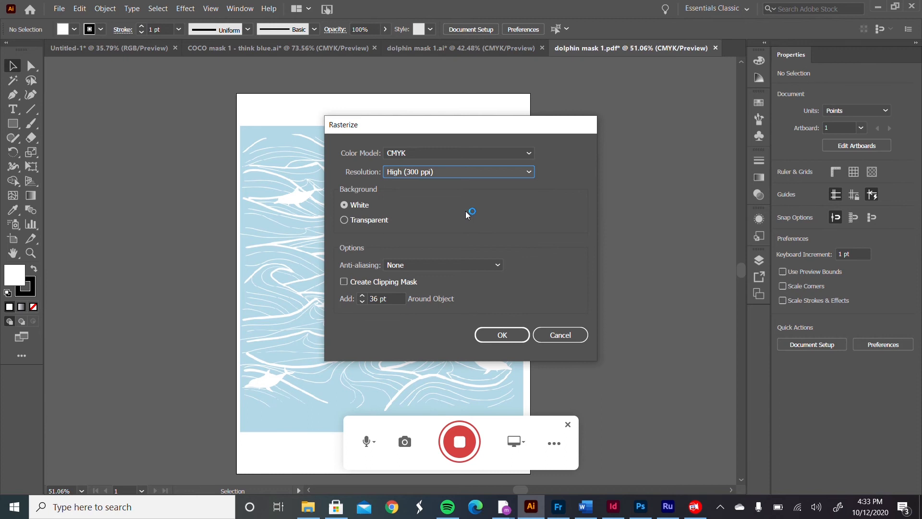
{"action": "mouse_move", "coordinate": [510, 334]}
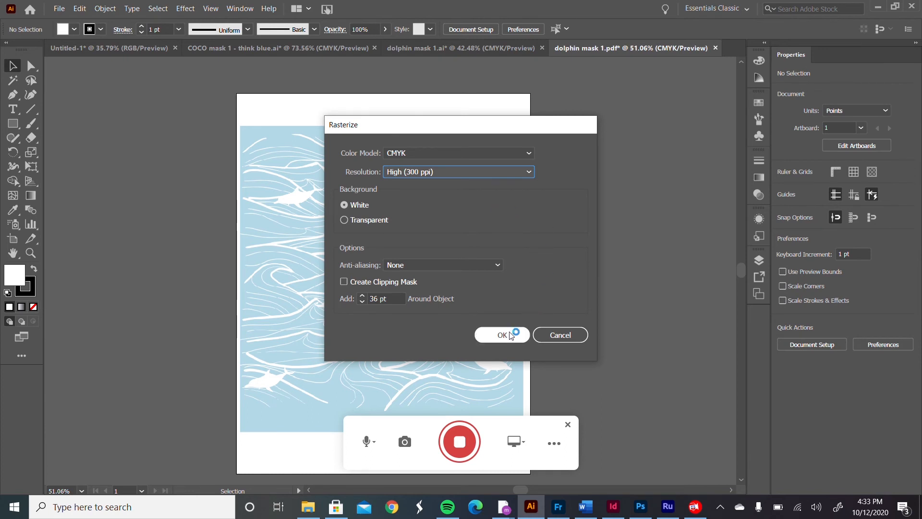
- Confirm the 300 ppi rasterization and start Save As to Adobe PDF
{"action": "left_click", "coordinate": [502, 334]}
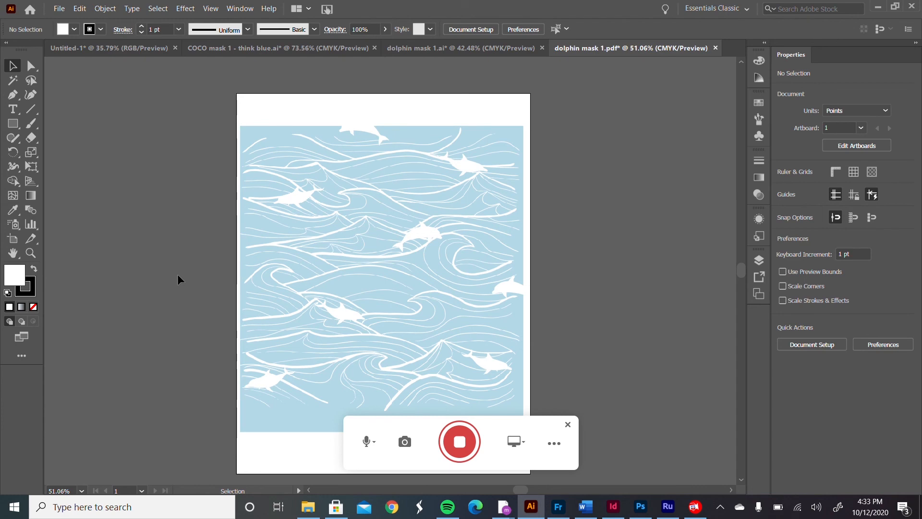
{"action": "left_click", "coordinate": [61, 8]}
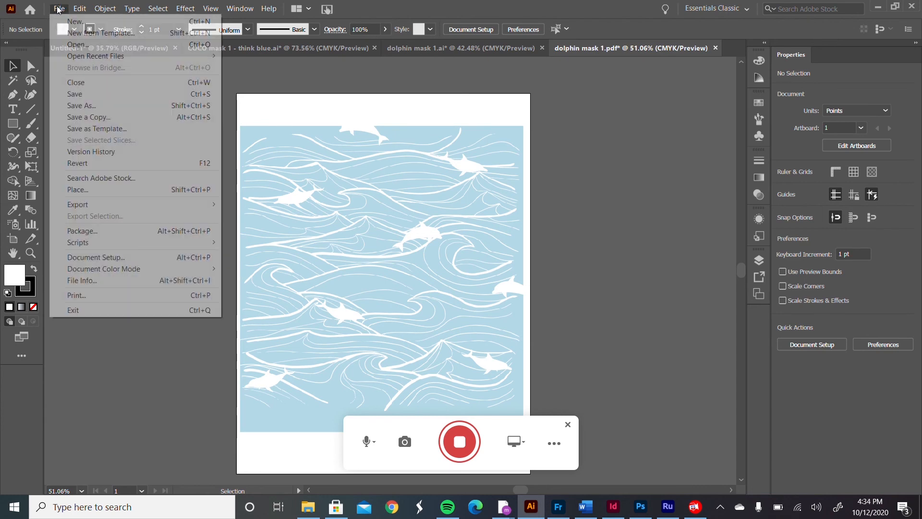
{"action": "left_click", "coordinate": [80, 106]}
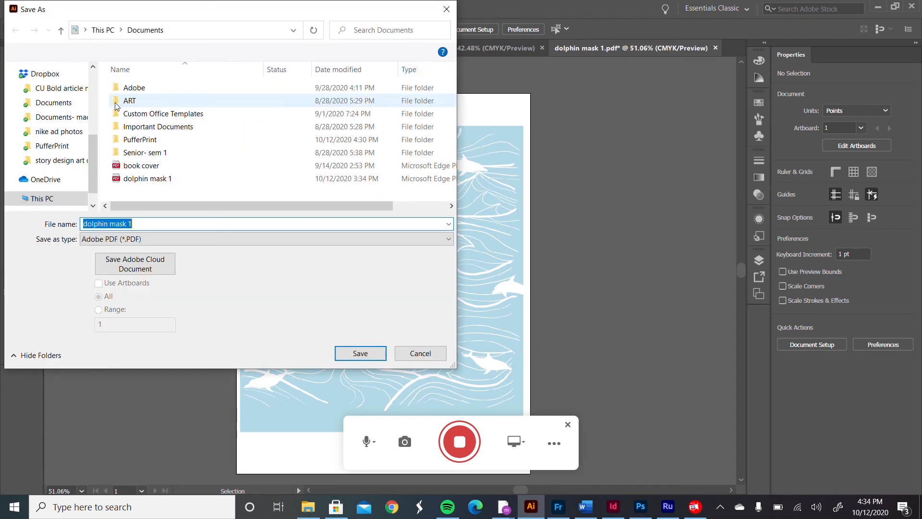